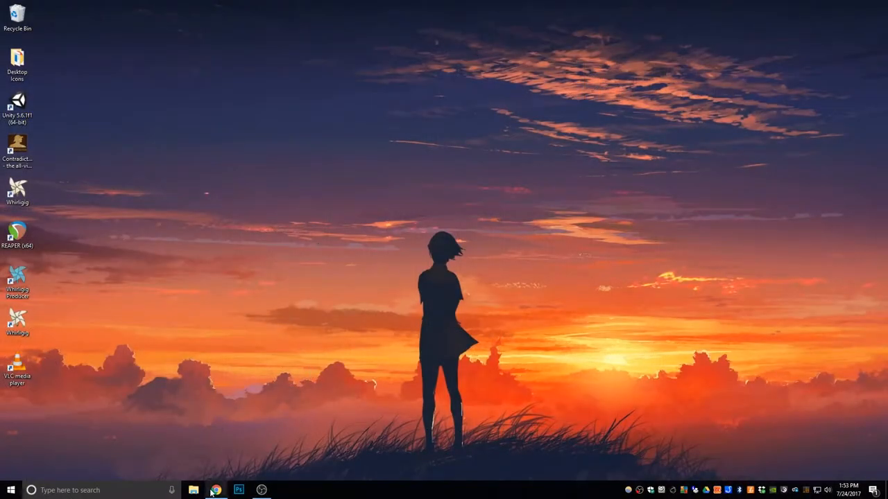
# - Bring up the SVP download page in the browser, then launch Whirligig from its desktop shortcut
pyautogui.click(217, 491)
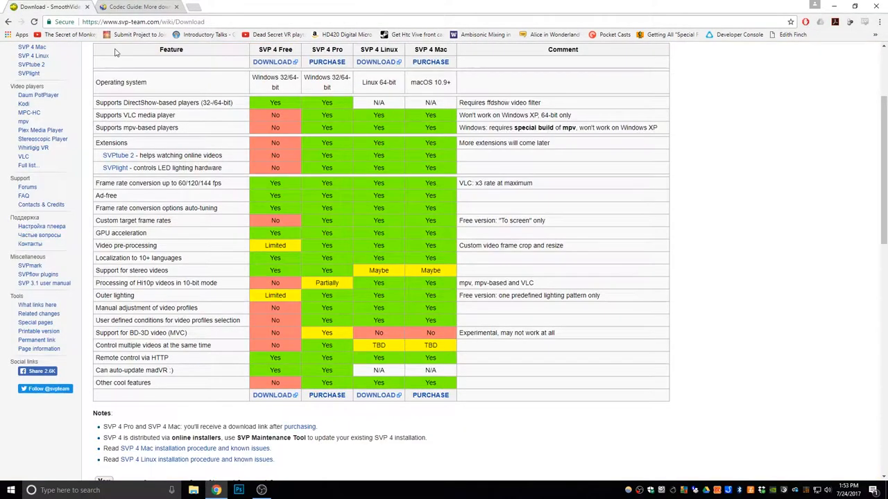
pyautogui.scroll(3)
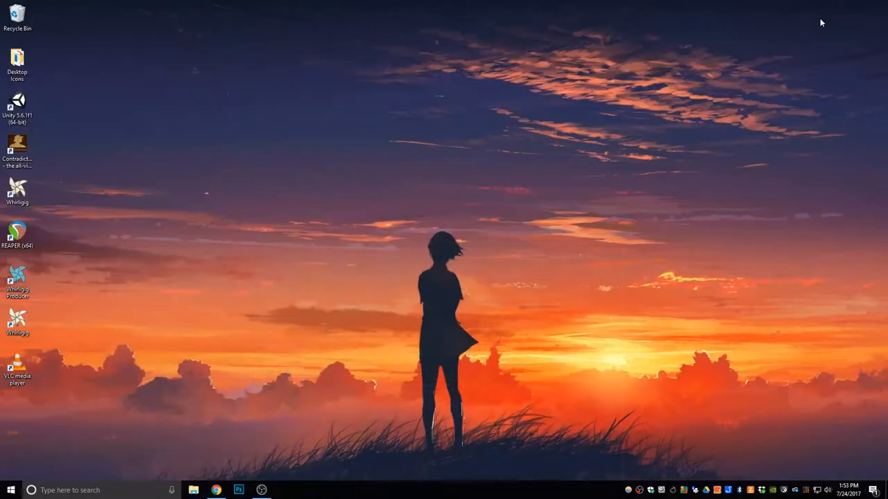
pyautogui.moveTo(296, 345)
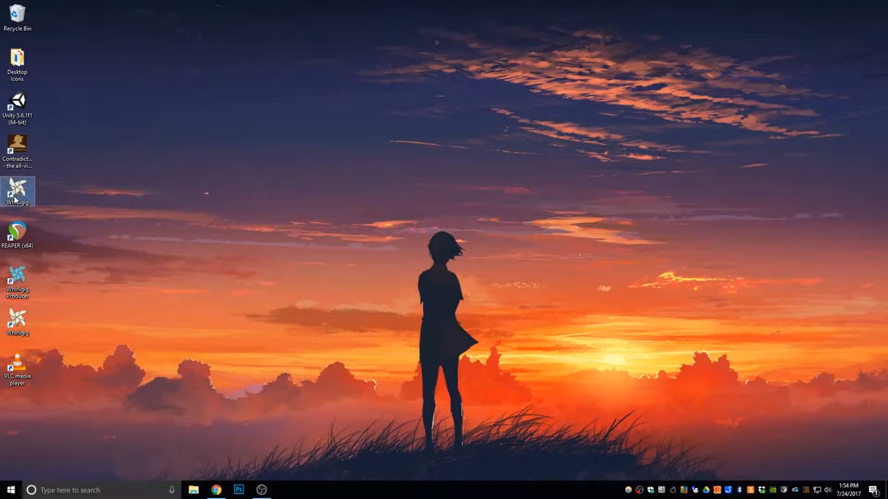
pyautogui.moveTo(17, 191)
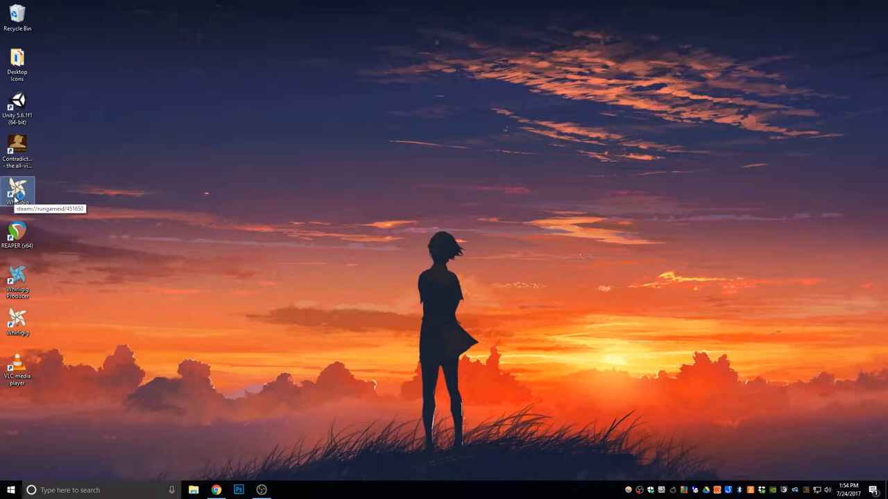
pyautogui.doubleClick(17, 191)
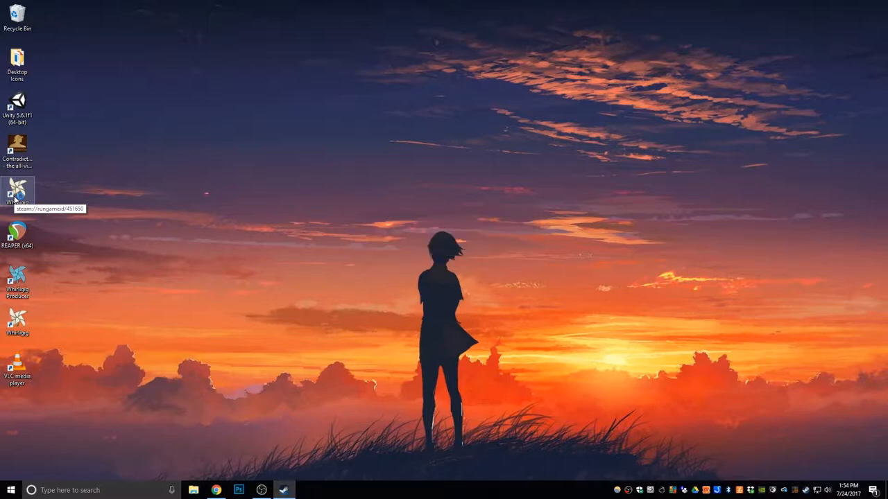
# - Play Caminandes Llamigos from Whirligig's file browser, then close the player
pyautogui.doubleClick(17, 193)
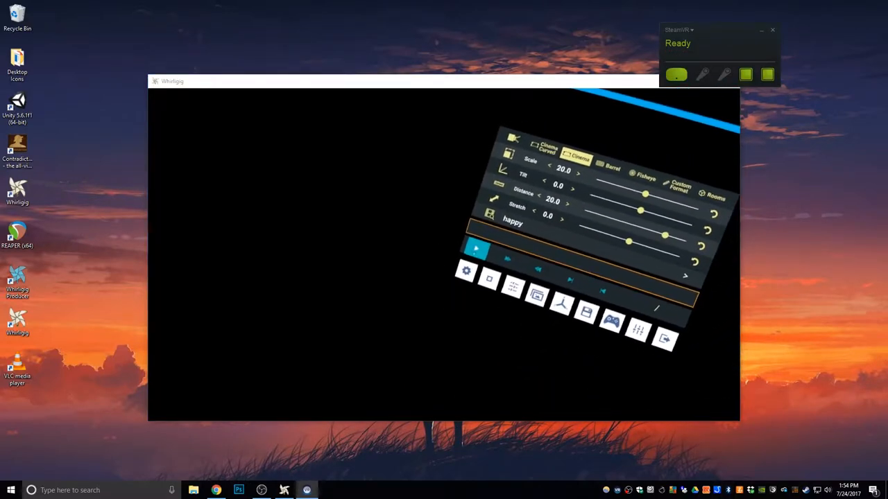
pyautogui.click(478, 250)
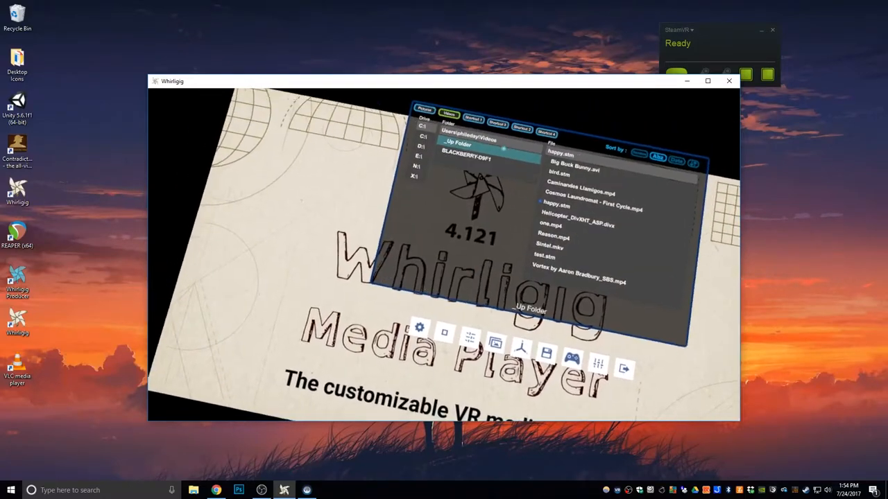
pyautogui.click(580, 193)
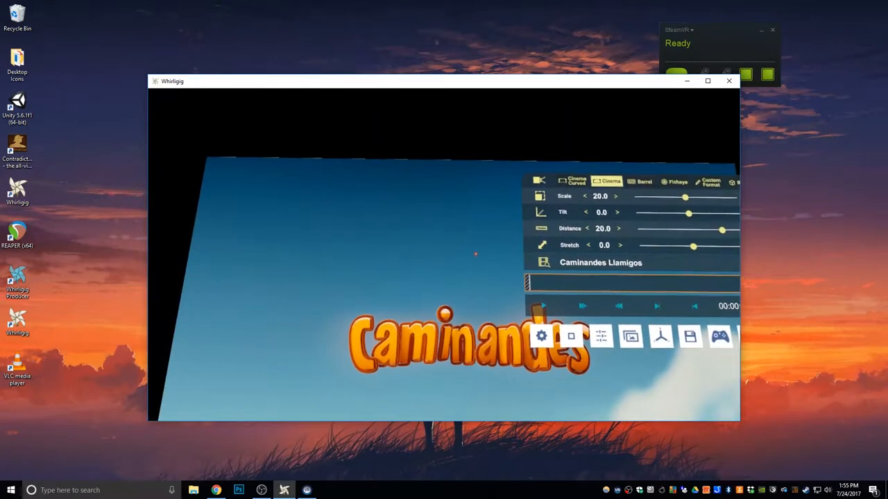
pyautogui.click(729, 81)
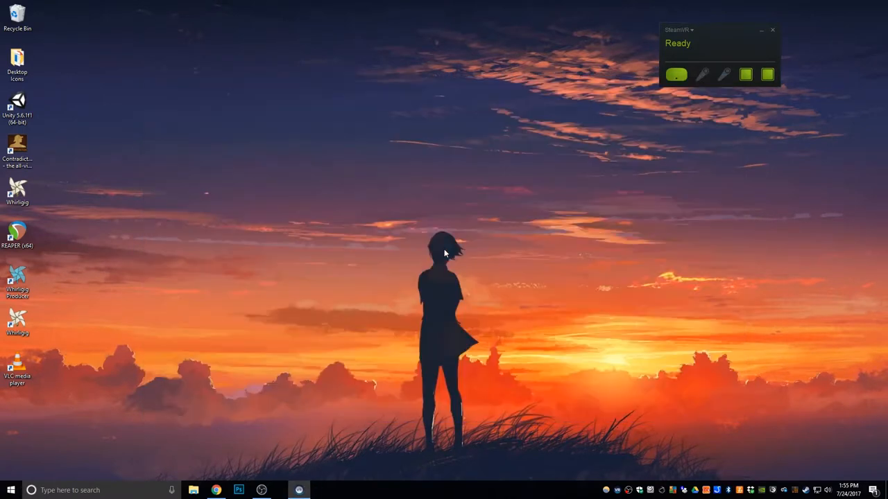
pyautogui.moveTo(205, 483)
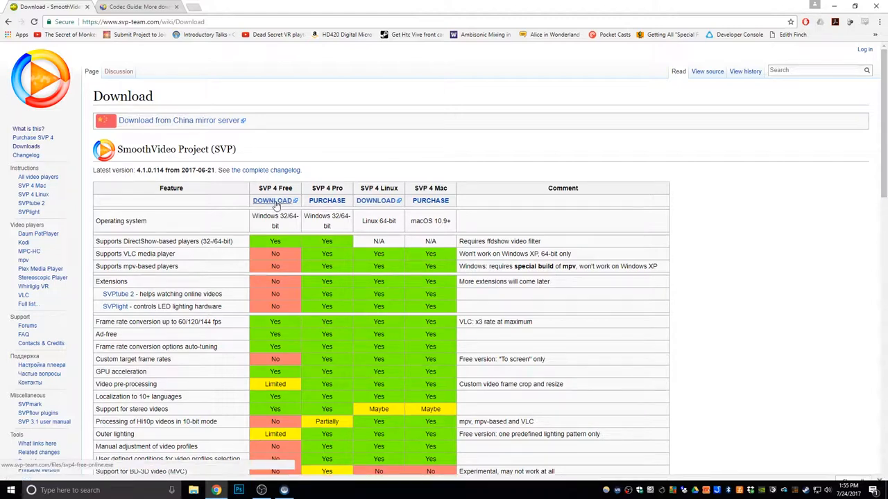
# - Start downloading the SVP 4 Free installer from the SmoothVideo Project page
pyautogui.click(272, 199)
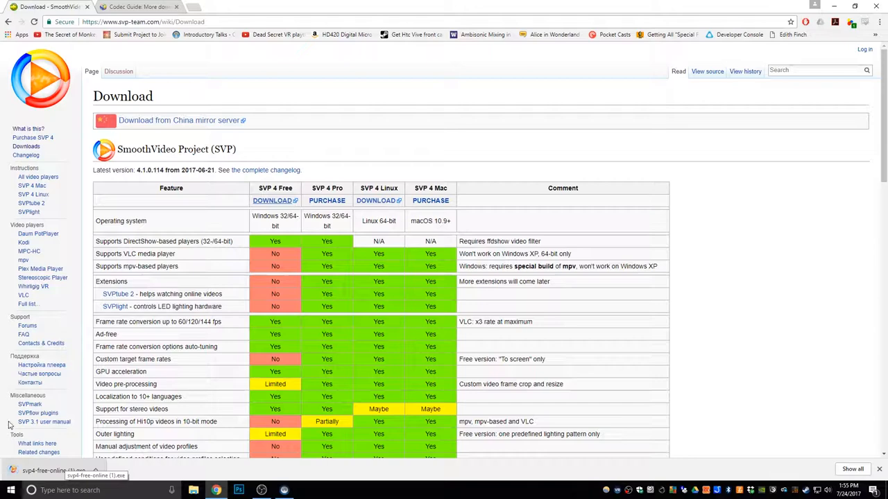
pyautogui.moveTo(138, 7)
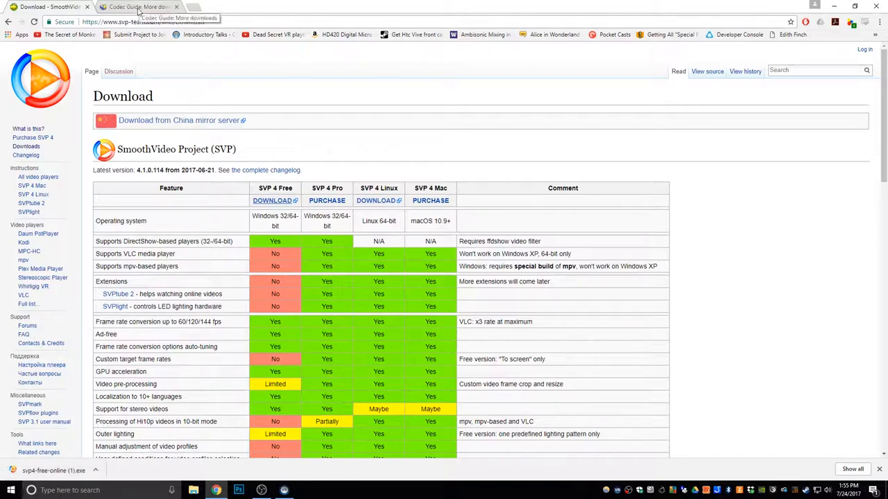
# - Start downloading the Codec Tweak Tool from Mirror 1 on the Codec Guide page
pyautogui.click(138, 5)
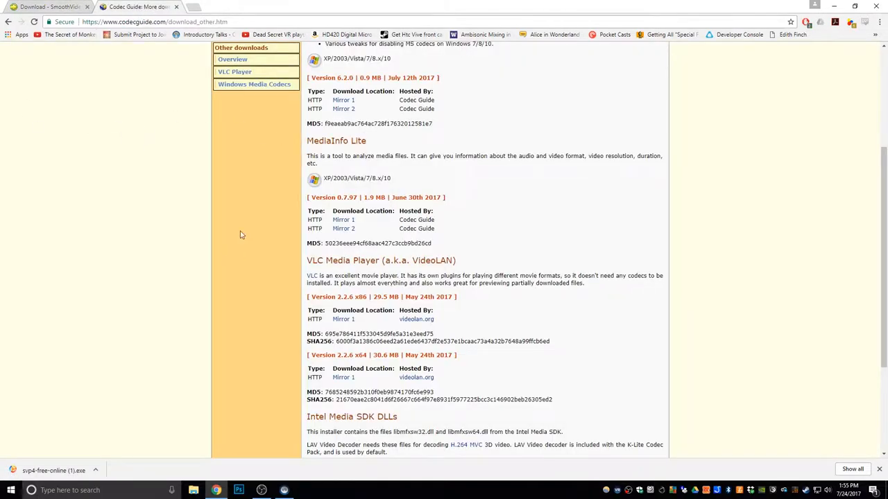
pyautogui.moveTo(515, 171)
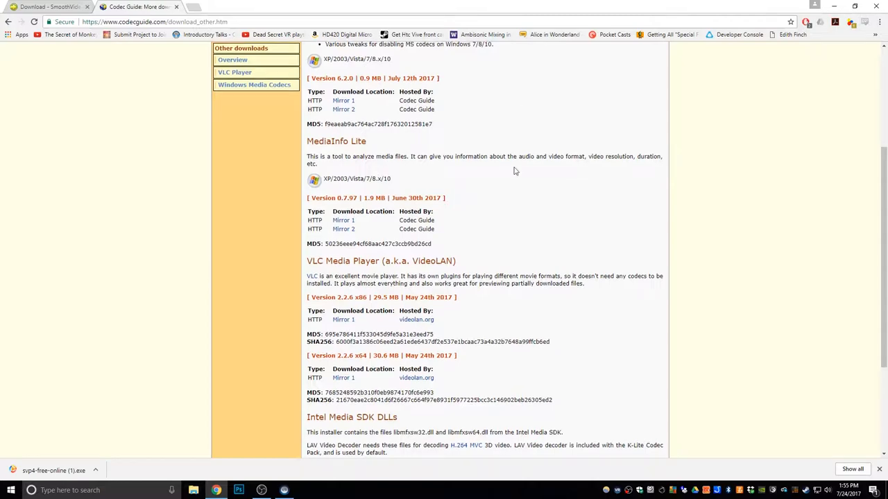
pyautogui.scroll(3)
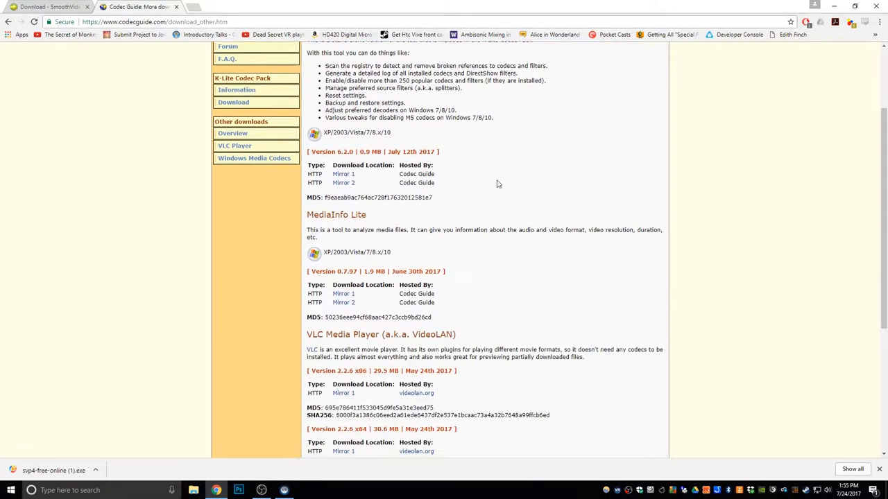
pyautogui.scroll(-3)
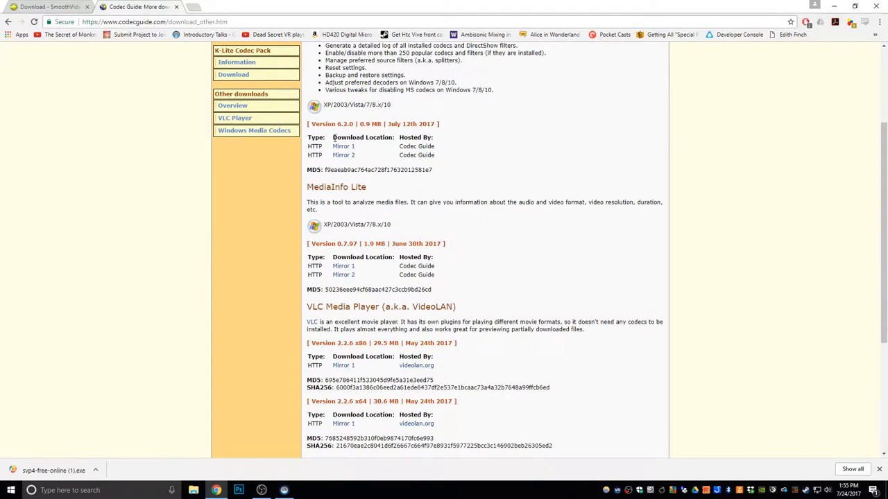
pyautogui.click(345, 147)
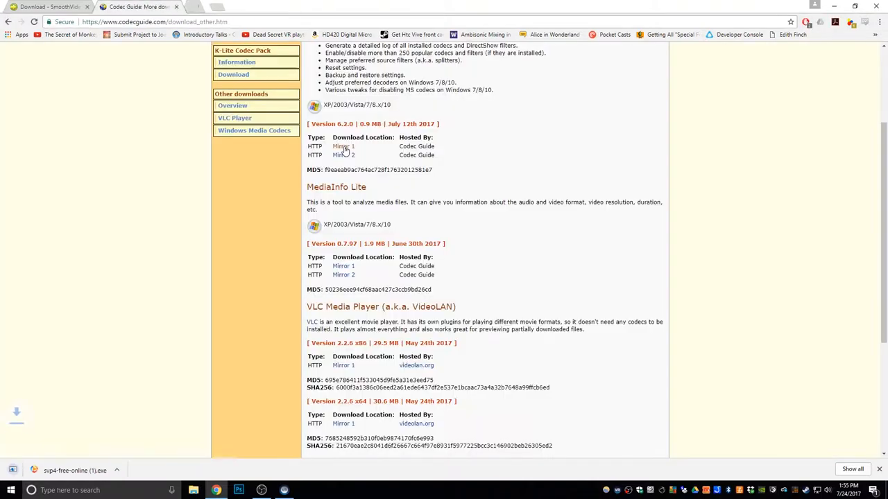
pyautogui.click(343, 147)
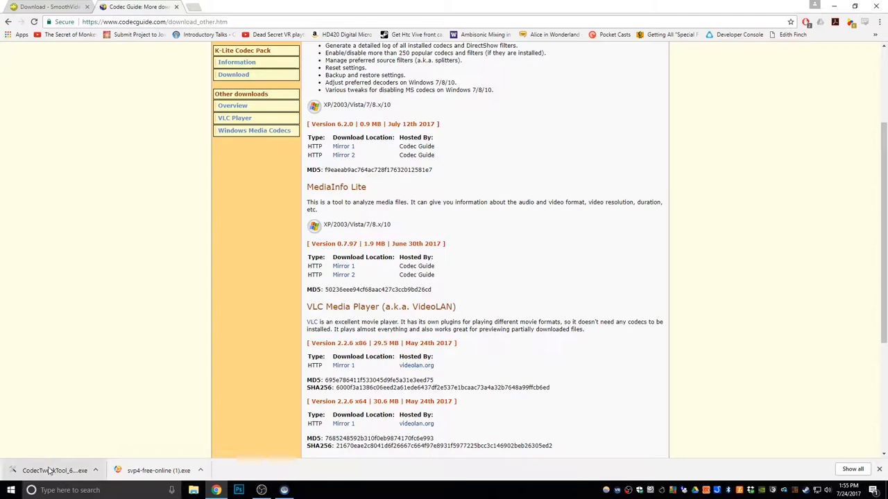
# - Run Codec Tweak Tool, look through the preferred DirectShow decoding filters, and close that window
pyautogui.click(56, 470)
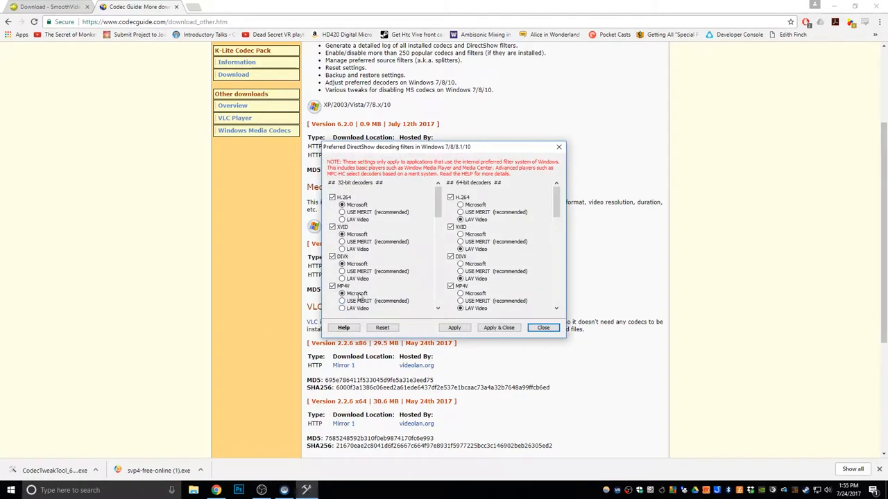
pyautogui.click(461, 278)
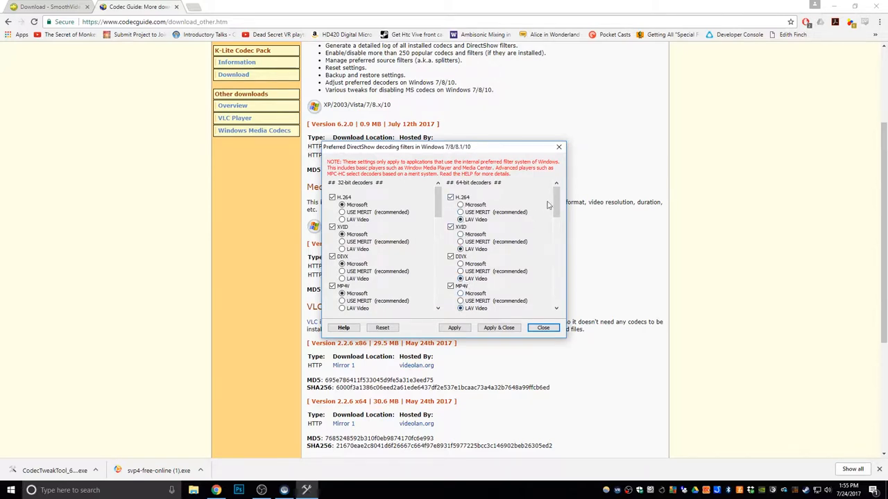
pyautogui.scroll(-3)
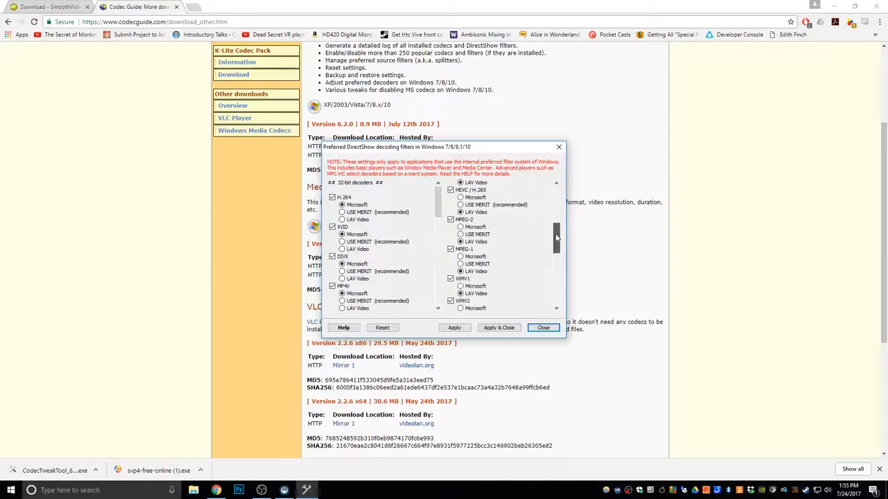
pyautogui.scroll(-3)
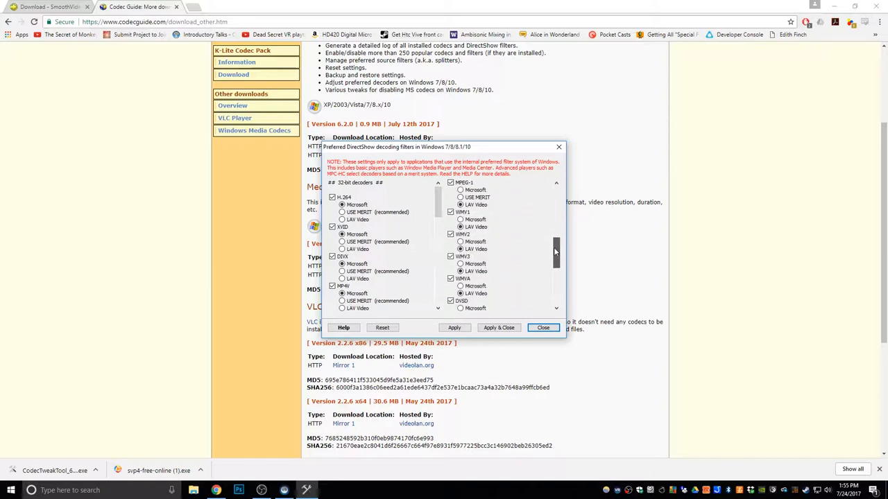
pyautogui.scroll(-3)
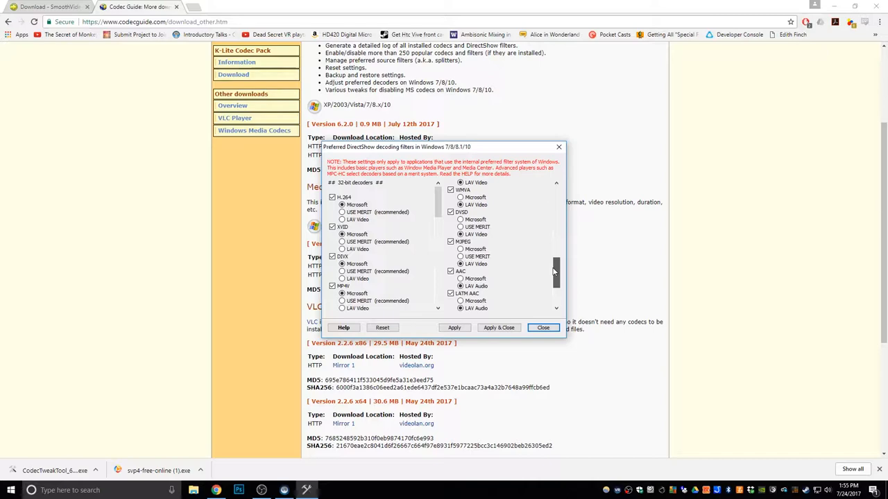
pyautogui.scroll(-3)
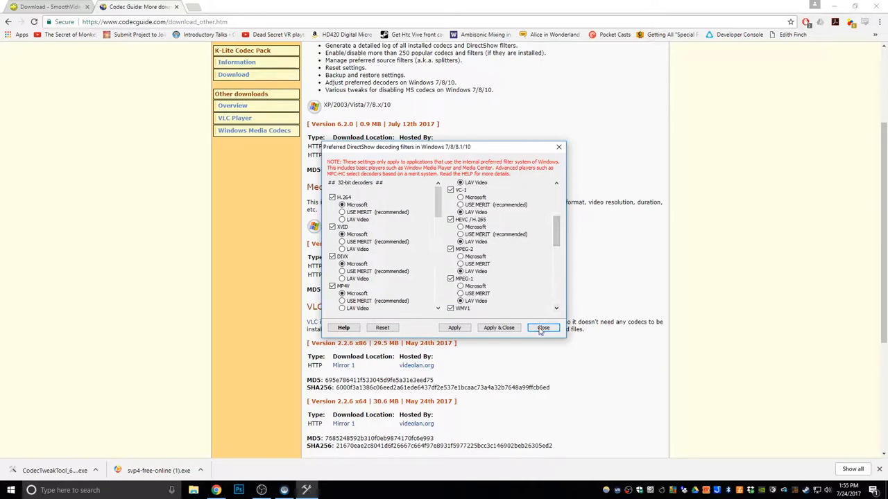
pyautogui.click(543, 327)
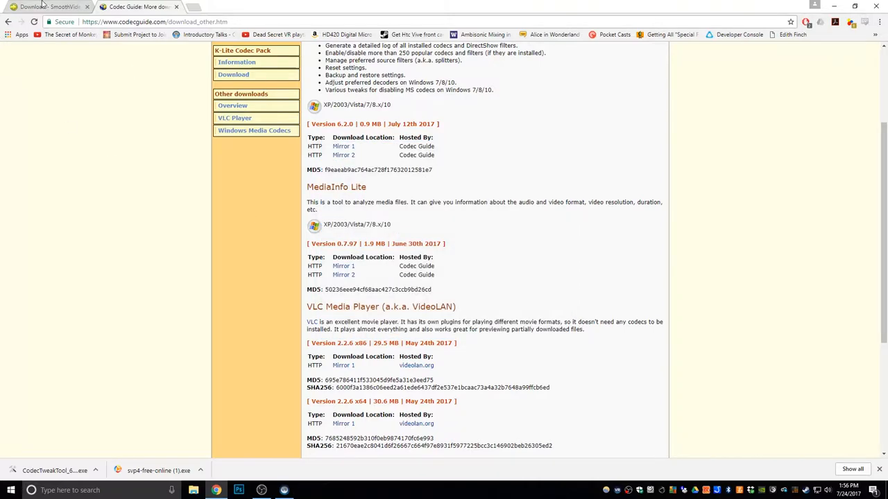
# - Run the SVP 4 Free installer, keep C:\Program Files (x86)\SVP 4, and add 64-bit DirectShow support
pyautogui.click(49, 5)
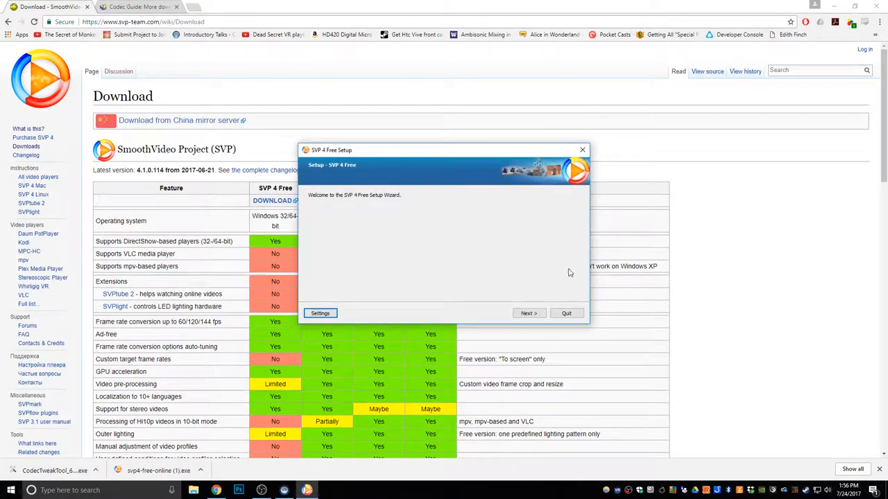
pyautogui.click(529, 314)
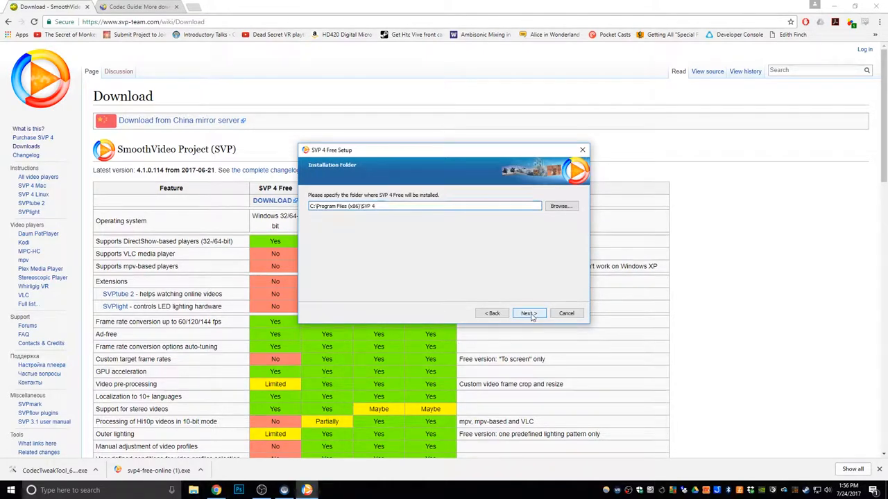
pyautogui.click(529, 314)
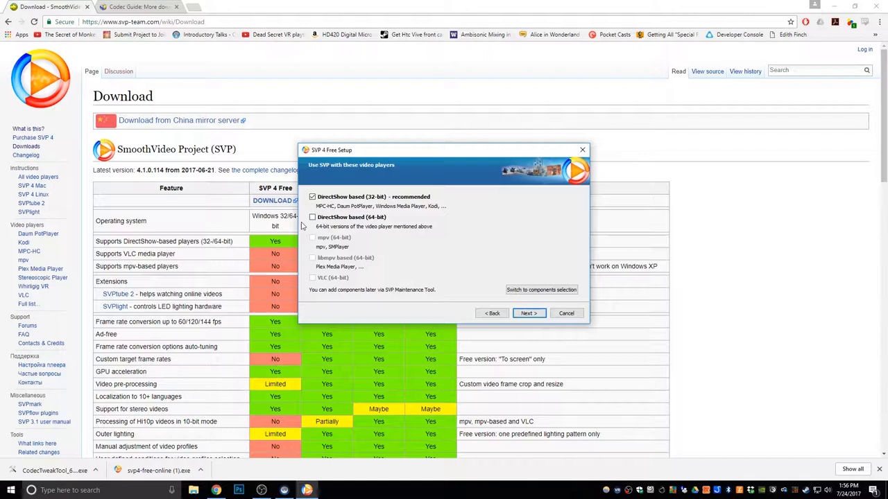
pyautogui.click(312, 216)
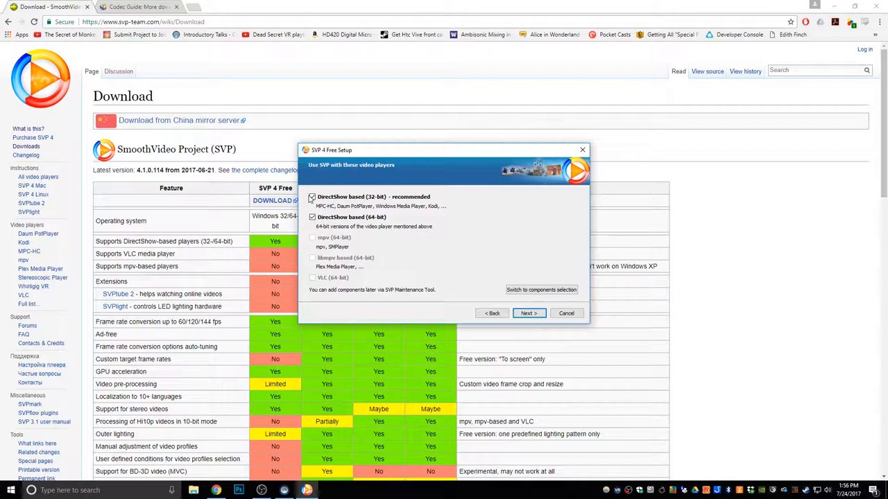
pyautogui.moveTo(502, 313)
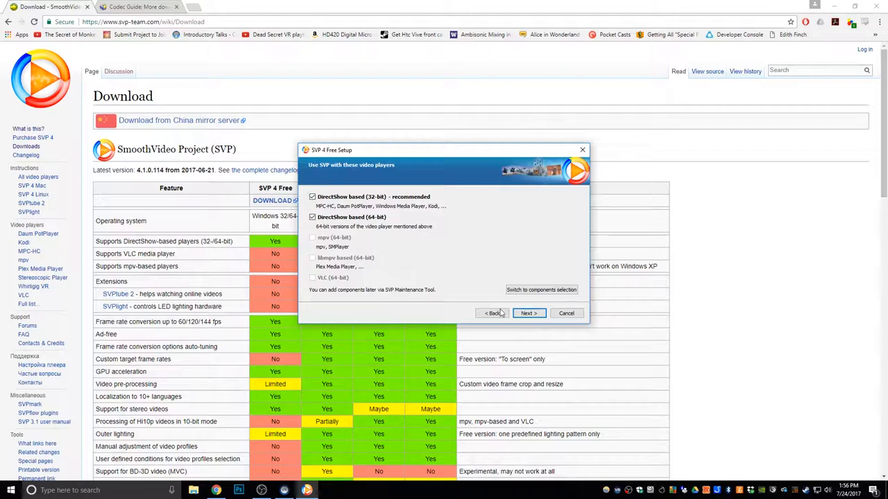
pyautogui.click(528, 313)
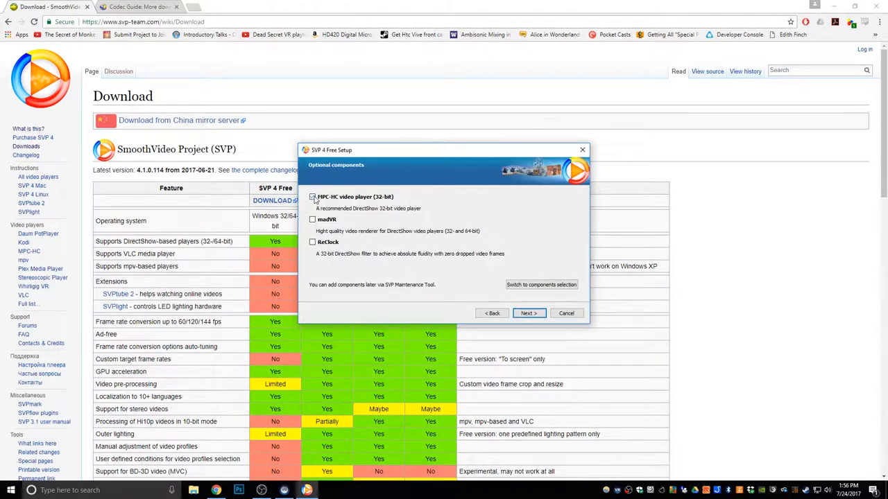
# - Leave out MPC-HC, include madVR, accept the license, keep the Start menu folder, and begin installing
pyautogui.click(312, 197)
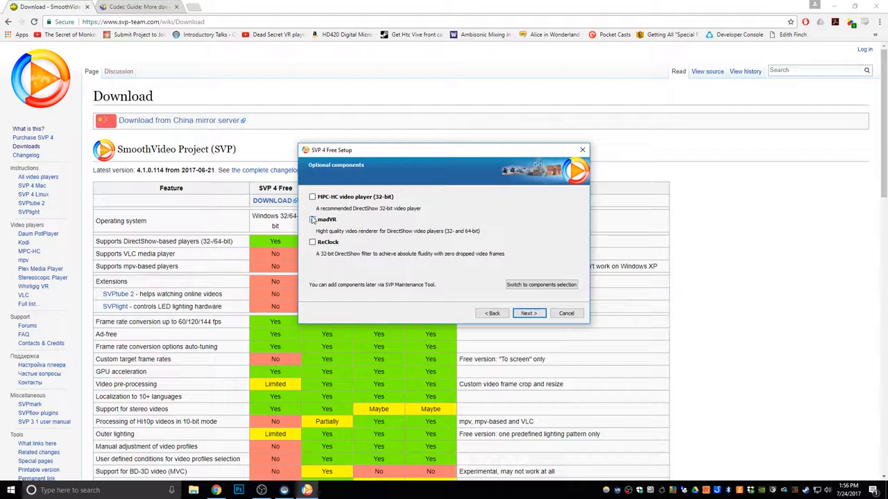
pyautogui.click(314, 219)
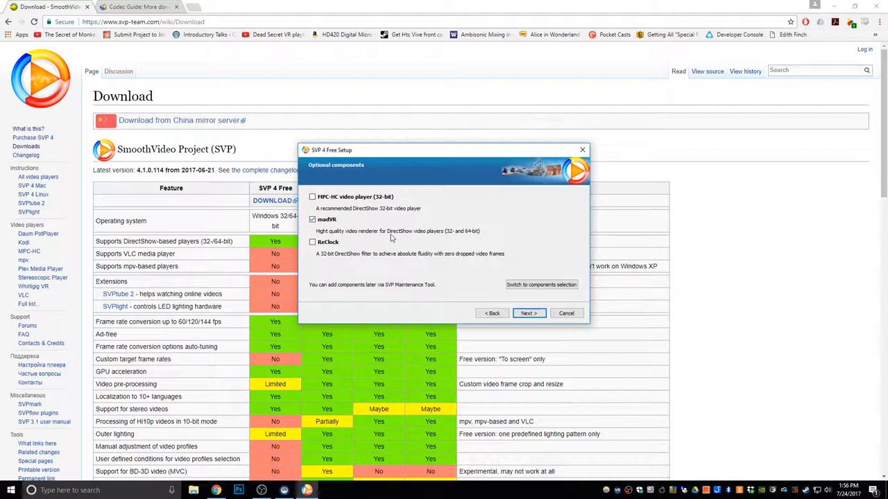
pyautogui.click(529, 314)
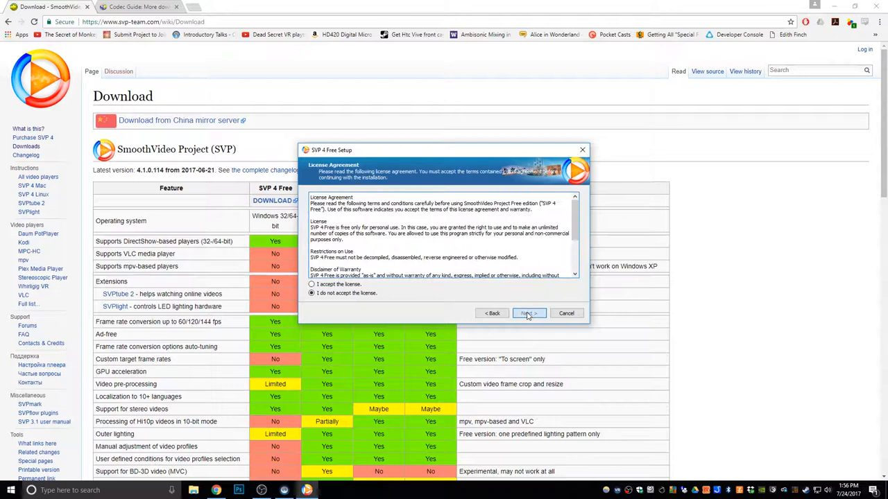
pyautogui.click(310, 284)
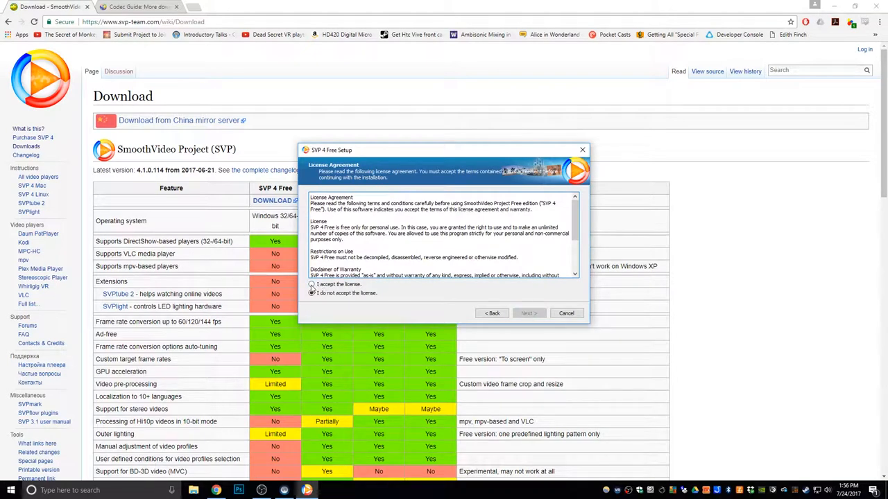
pyautogui.click(311, 284)
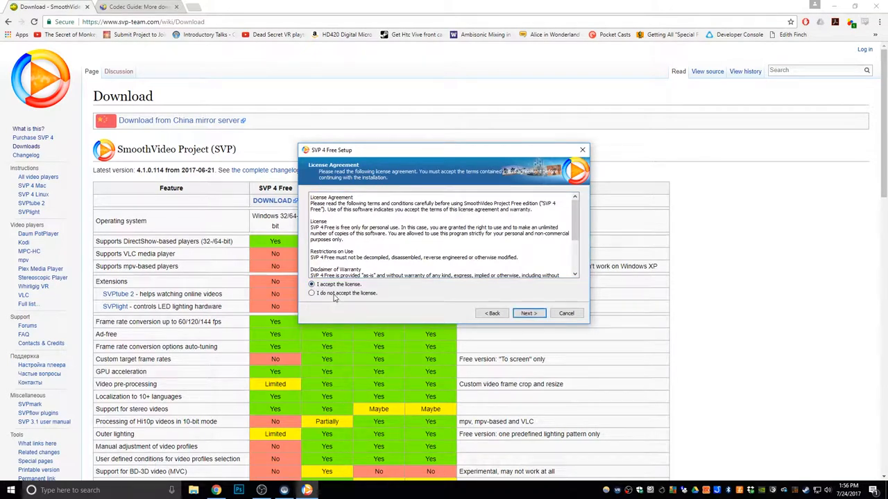
pyautogui.click(529, 313)
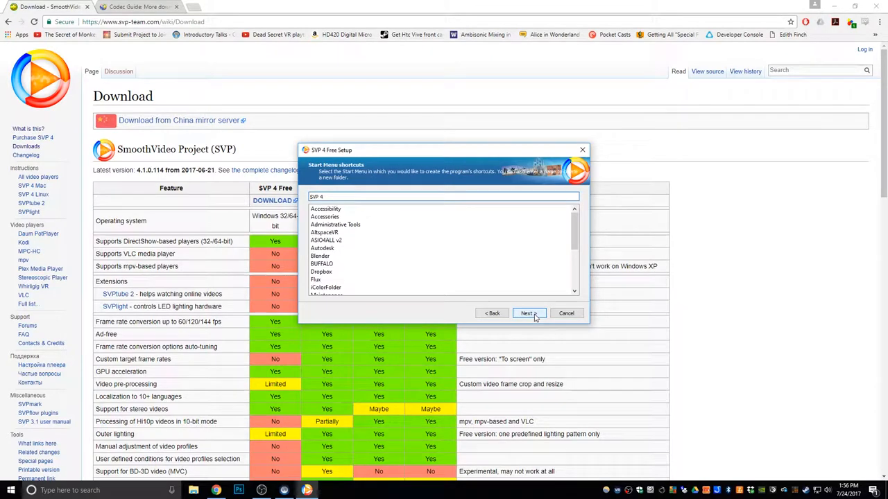
pyautogui.click(528, 313)
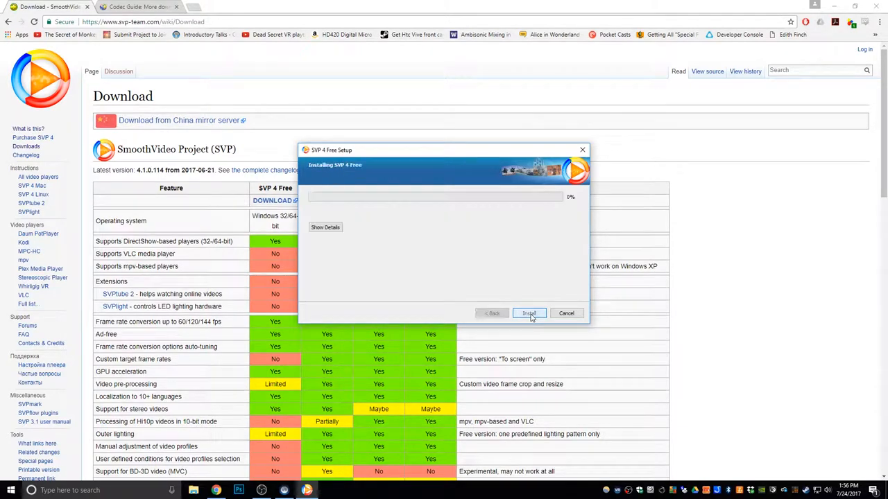
pyautogui.click(528, 314)
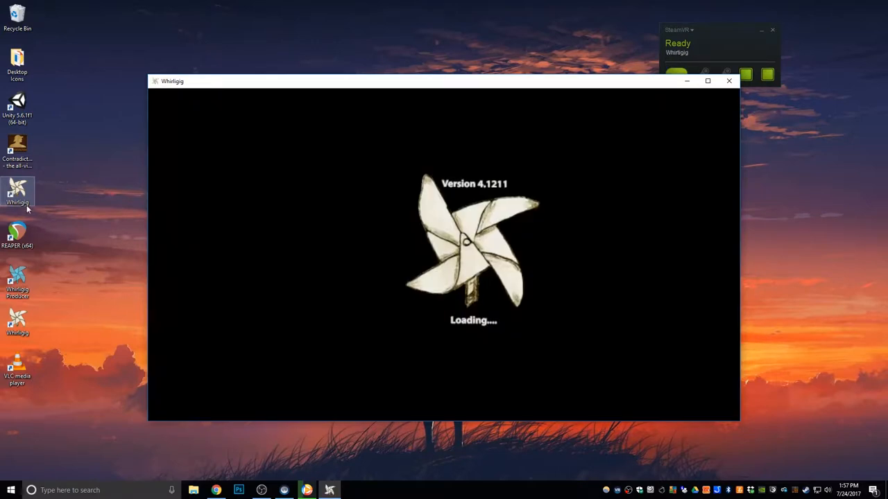
pyautogui.moveTo(100, 211)
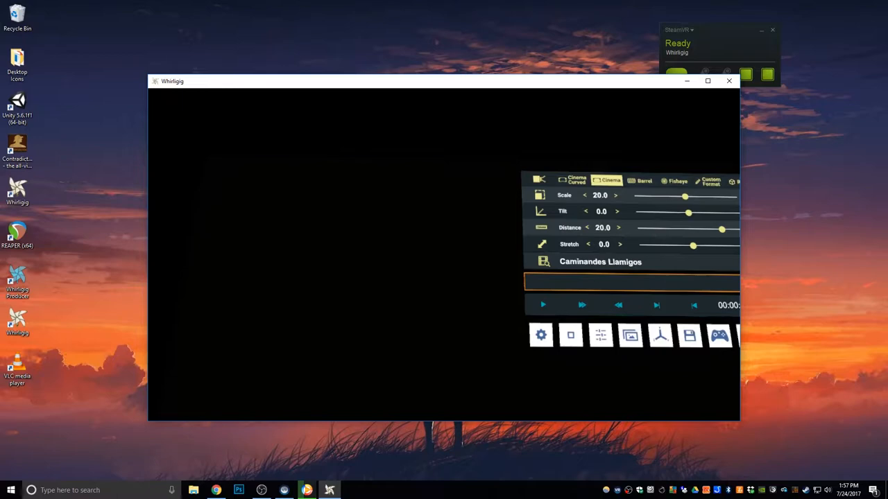
# - In Whirligig's settings, set the video render path to Direct Show
pyautogui.click(541, 334)
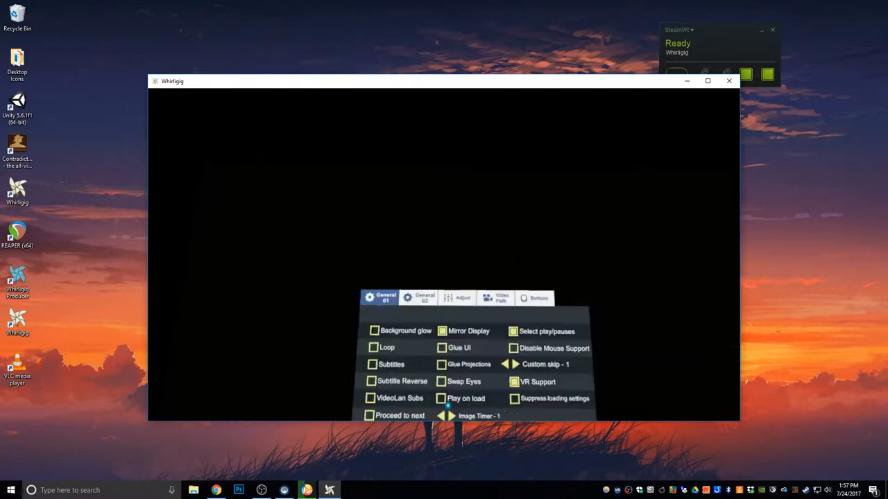
pyautogui.click(501, 297)
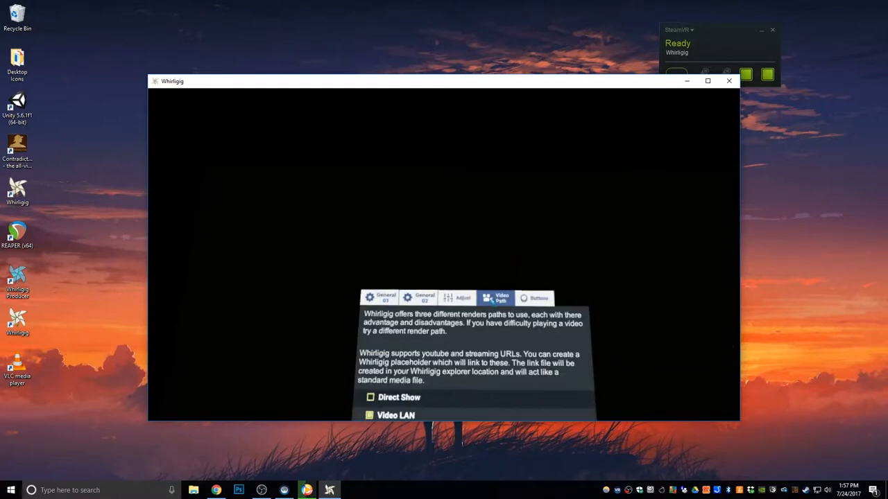
pyautogui.click(370, 397)
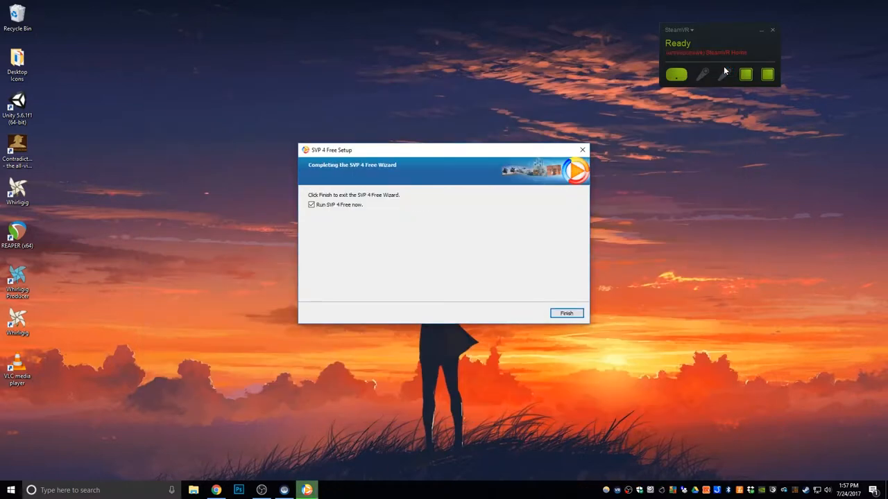
pyautogui.moveTo(609, 358)
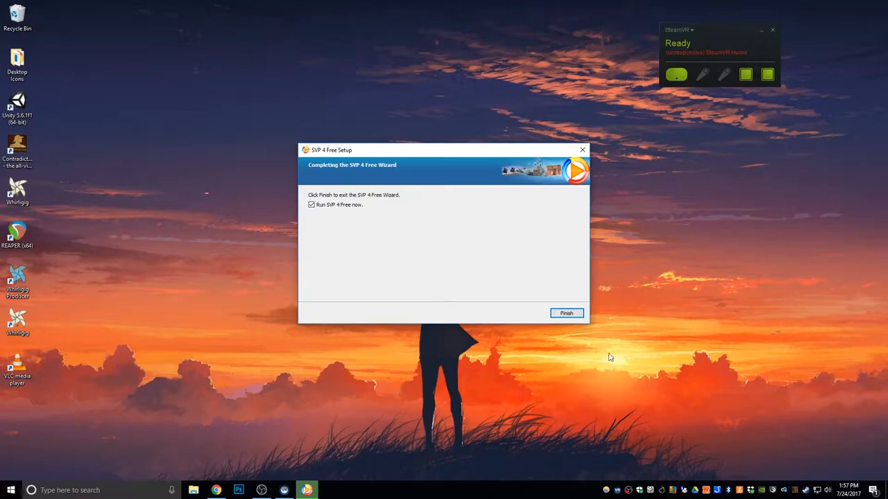
# - Finish the setup wizard with 'Run SVP 4 Free now' left checked
pyautogui.click(566, 313)
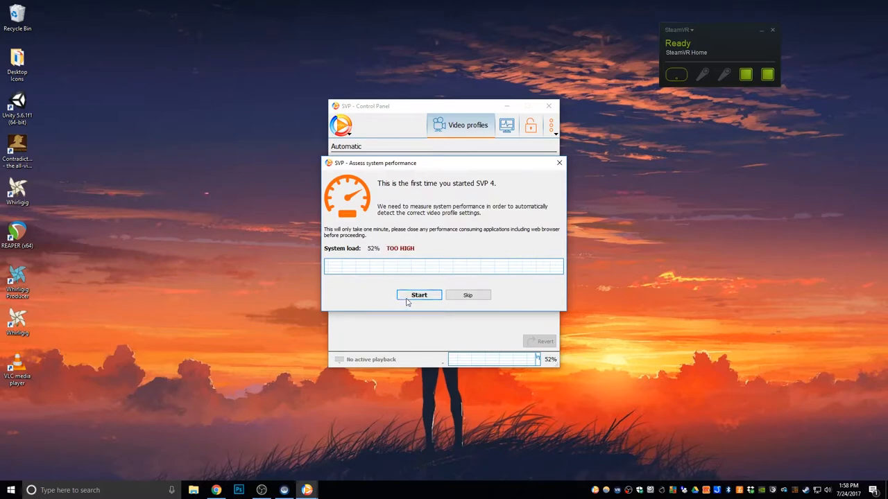
# - Start the system performance assessment in the SVP 4 Control Panel
pyautogui.click(419, 294)
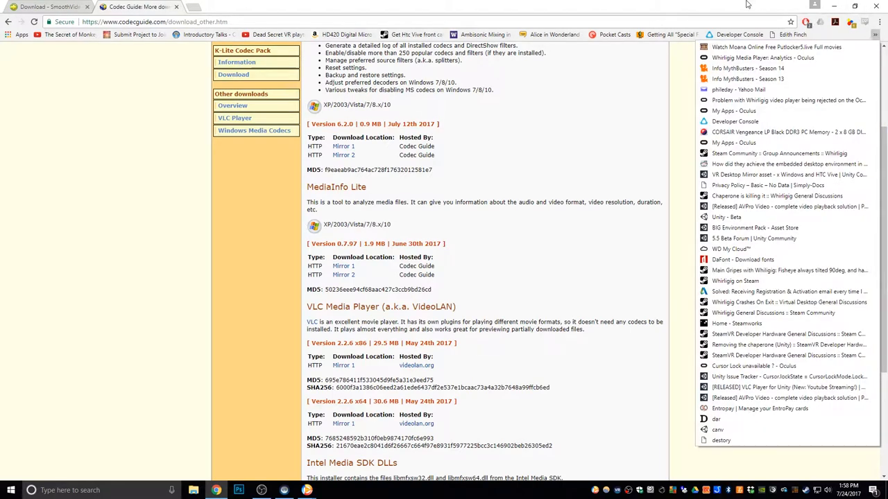
# - Choose a different preferred H.264 decoder, apply and close the tweaker, then close the SVP Control Panel
pyautogui.click(880, 22)
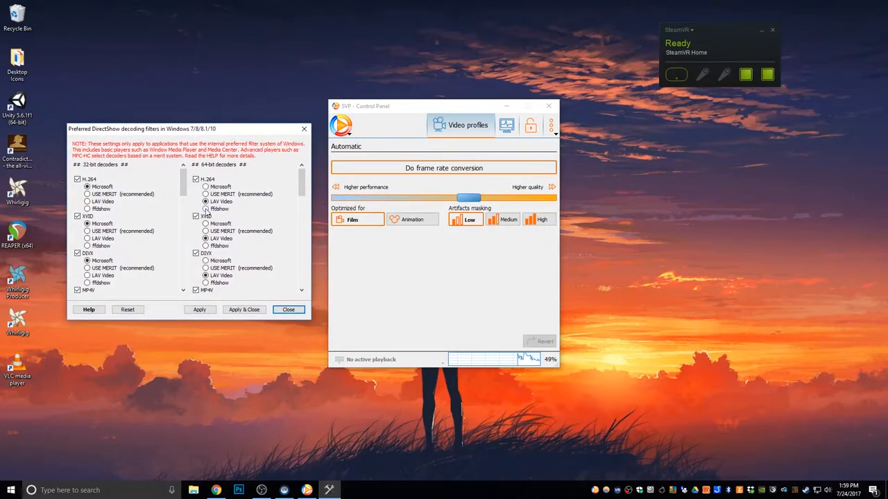
pyautogui.click(288, 309)
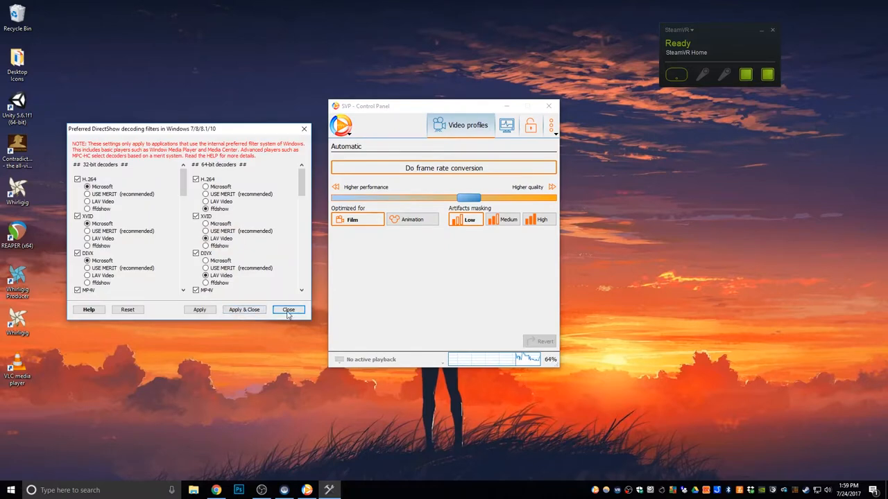
pyautogui.click(289, 309)
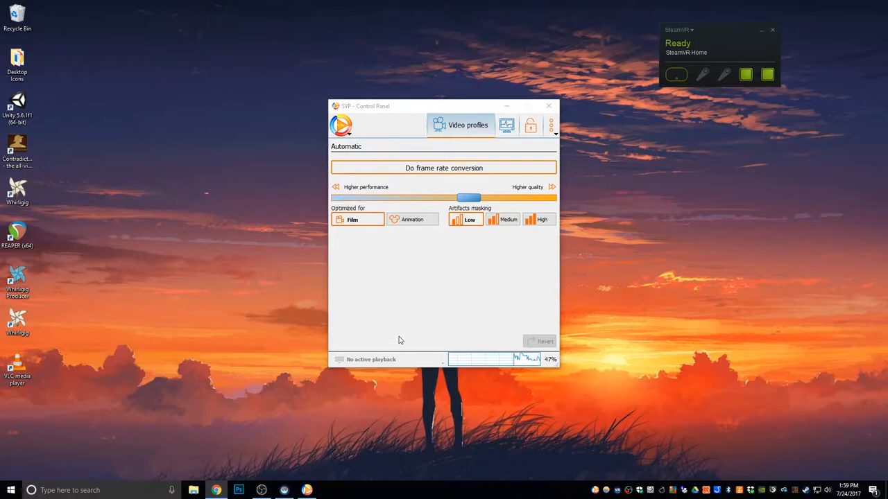
pyautogui.click(550, 106)
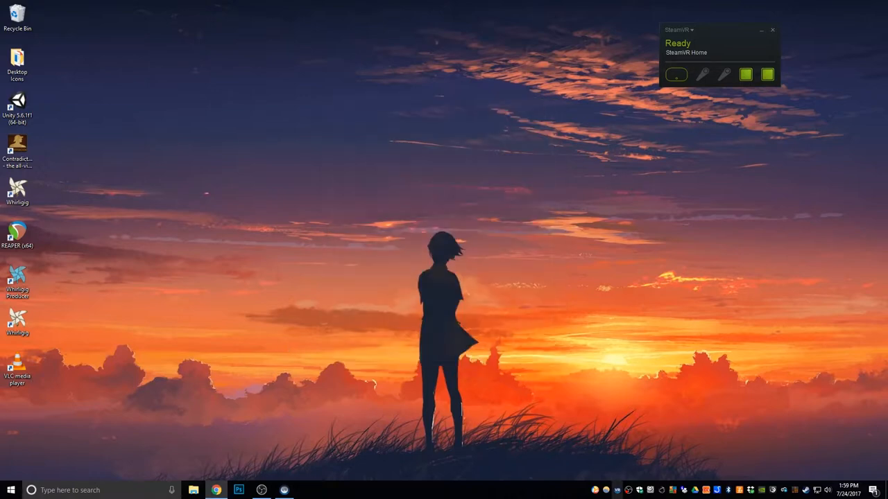
pyautogui.click(16, 277)
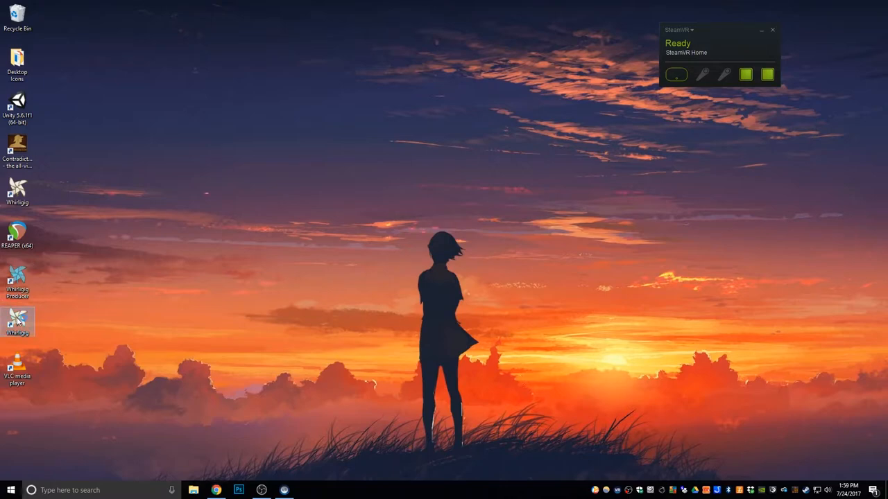
pyautogui.doubleClick(17, 319)
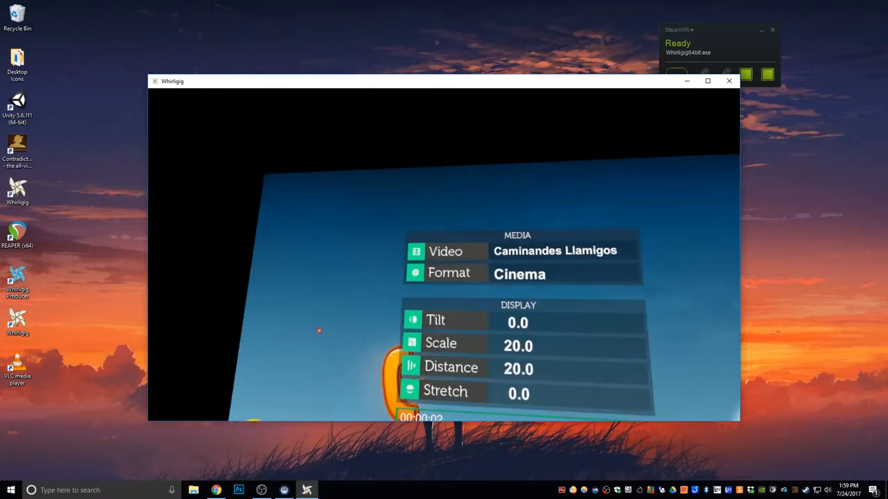
pyautogui.click(728, 81)
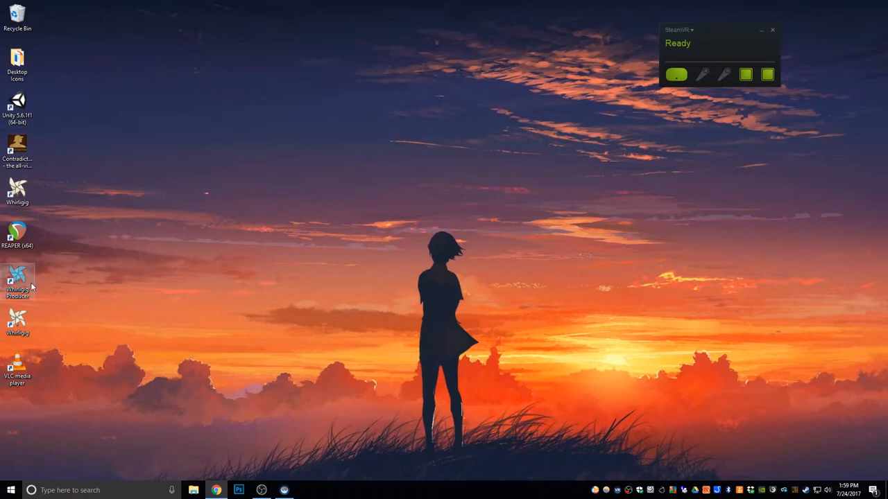
pyautogui.moveTo(7, 266)
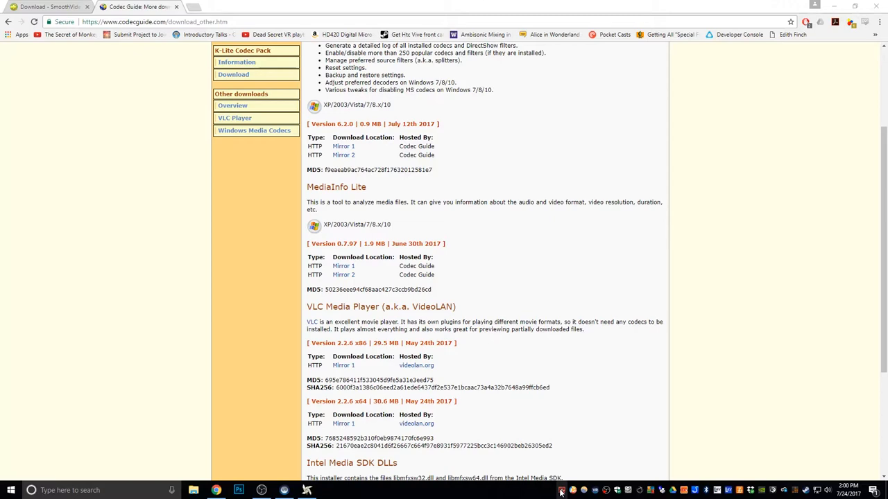
pyautogui.moveTo(648, 272)
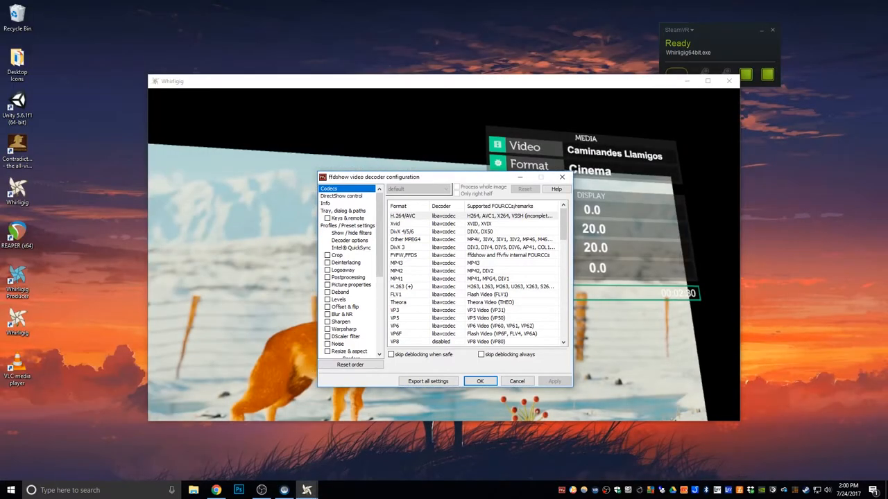
# - Move the ffdshow decoder window to the top-left corner and browse its filter list
pyautogui.moveTo(373, 176); pyautogui.dragTo(62, 120)
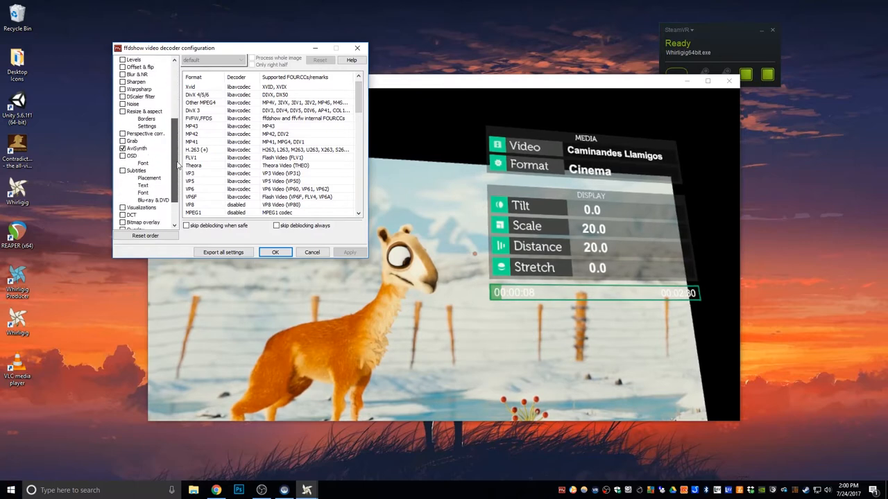
pyautogui.scroll(-3)
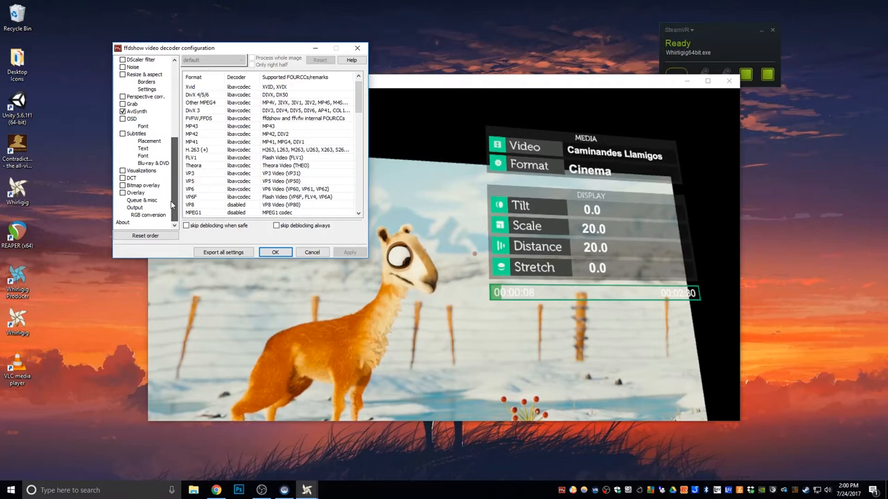
pyautogui.scroll(3)
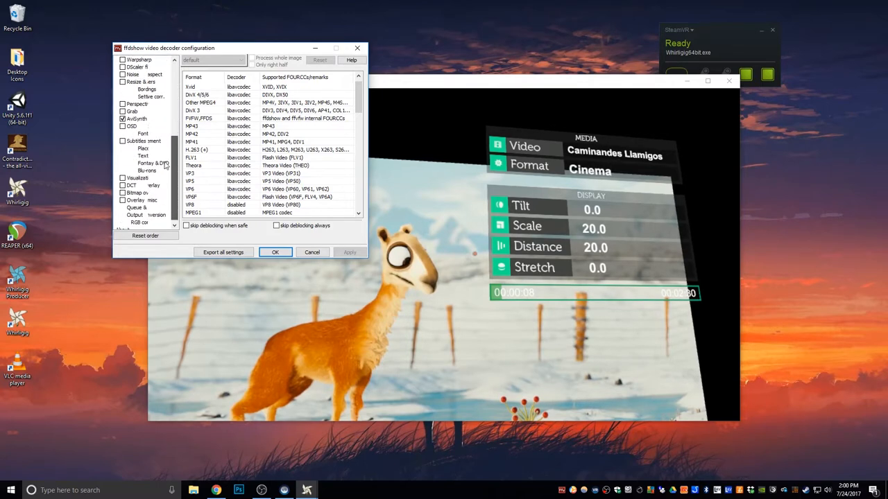
pyautogui.scroll(3)
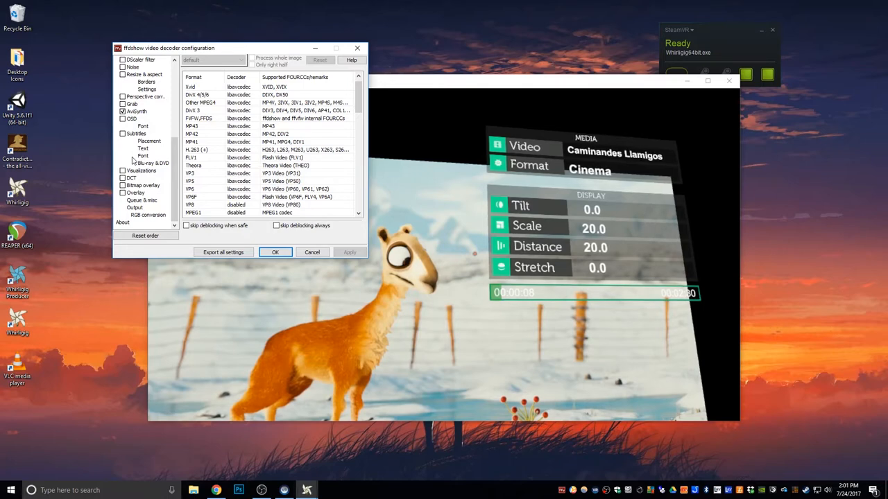
pyautogui.moveTo(99, 165)
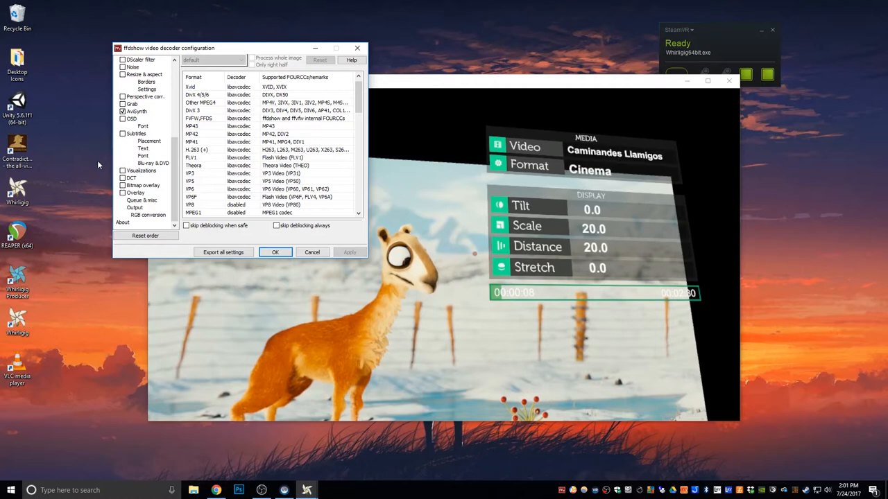
pyautogui.moveTo(111, 216)
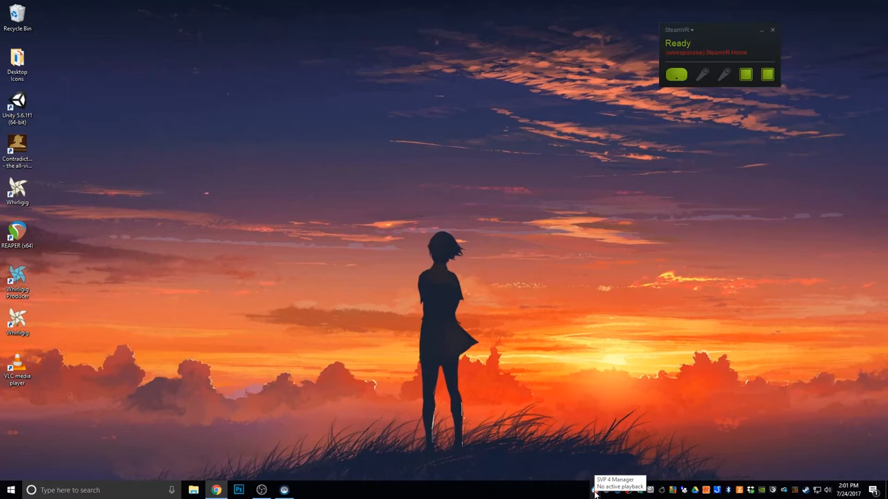
pyautogui.click(9, 490)
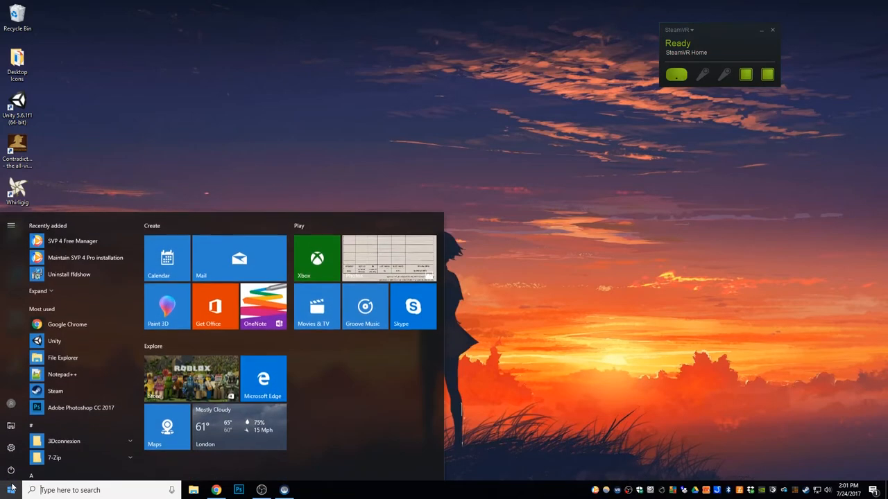
pyautogui.write('svp')
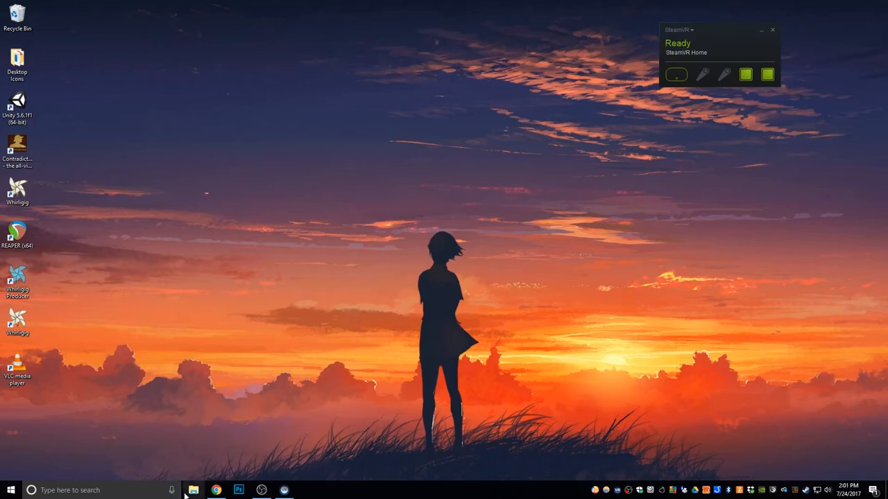
pyautogui.moveTo(192, 490)
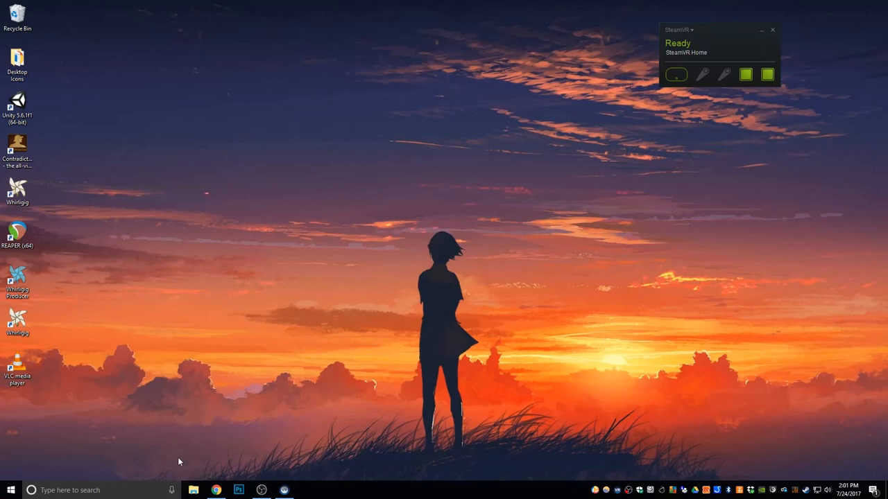
pyautogui.moveTo(594, 490)
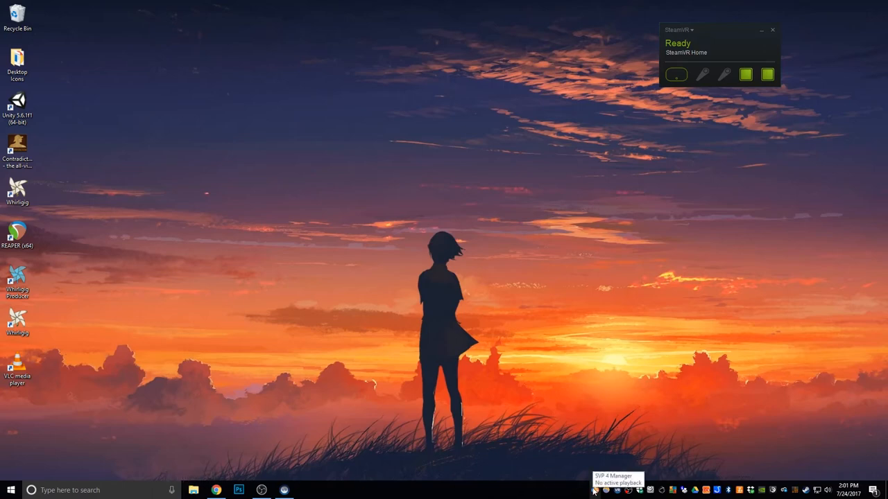